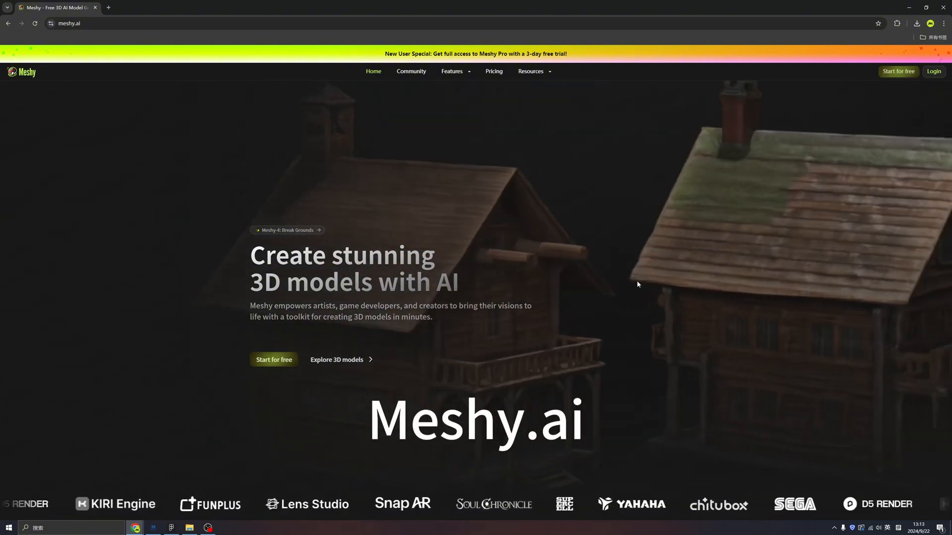
- Scroll the Meshy home page down to the Text to 3D community gallery
scroll(down, 3)
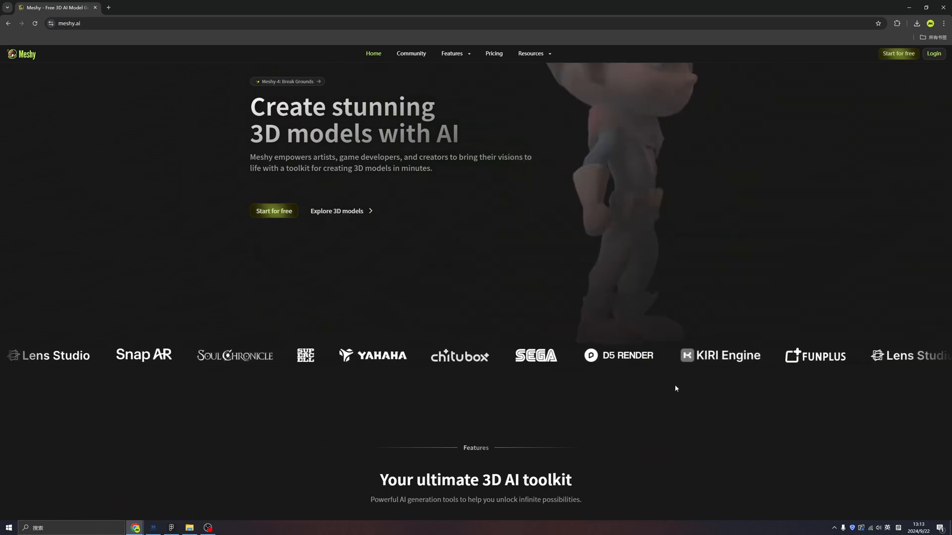
scroll(down, 3)
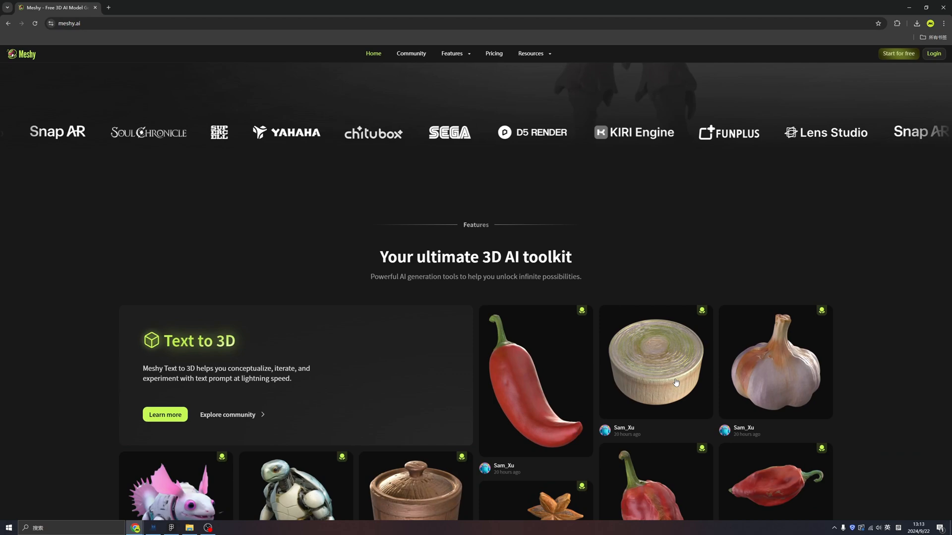
scroll(down, 3)
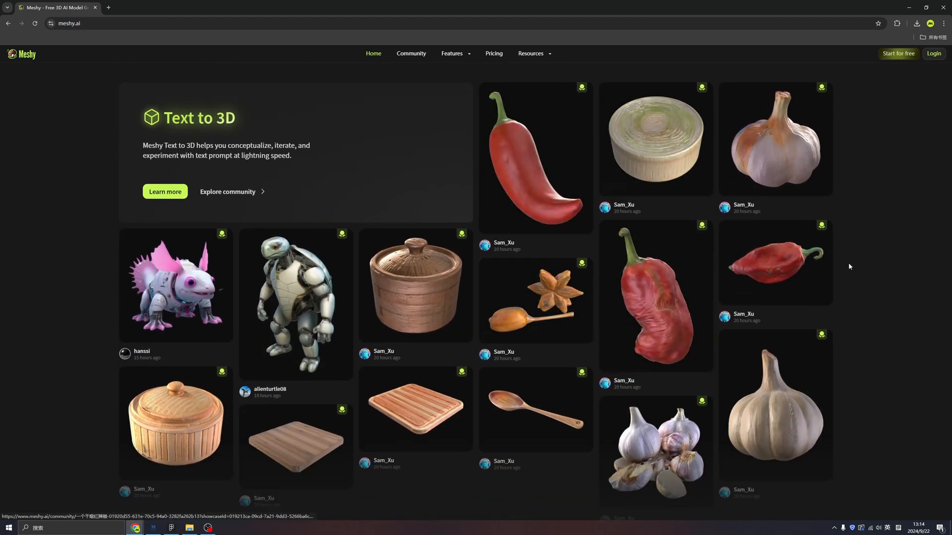
mouse_move(654, 294)
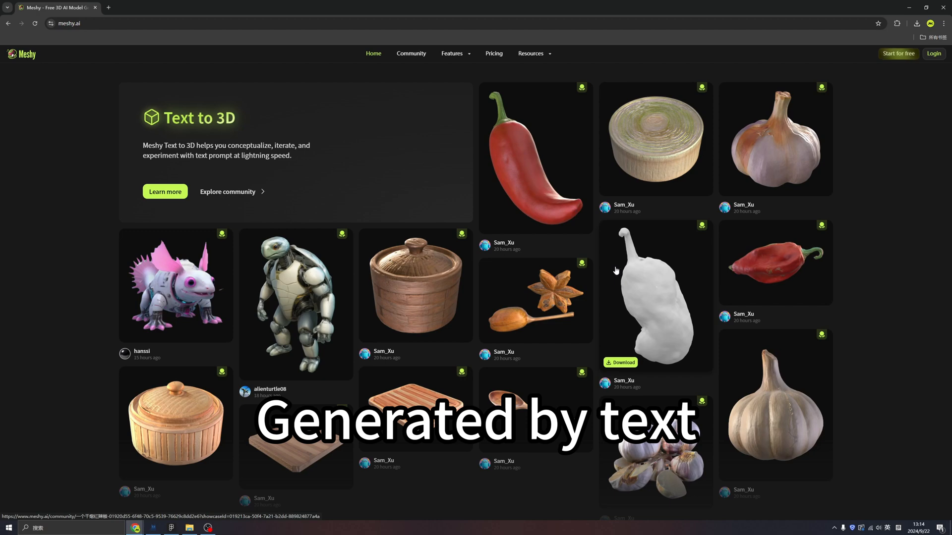
scroll(down, 3)
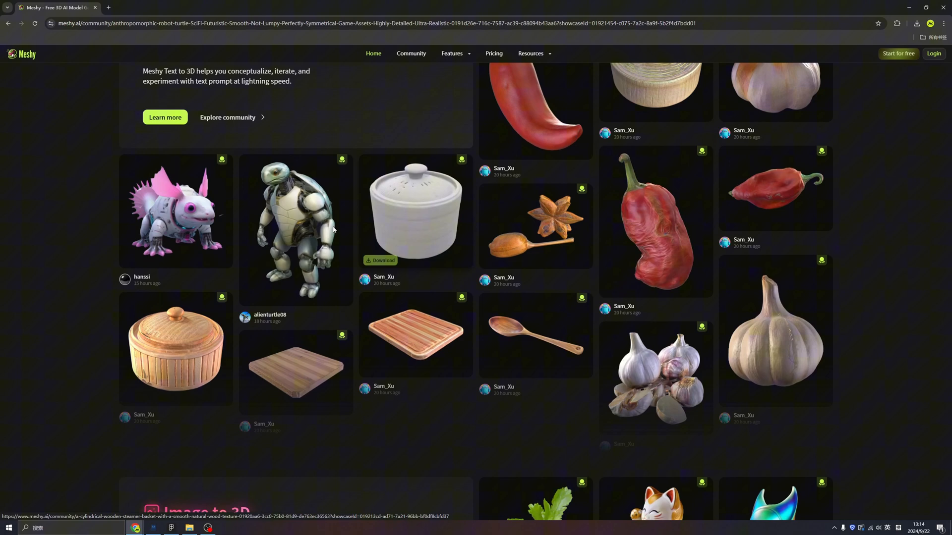
click(296, 229)
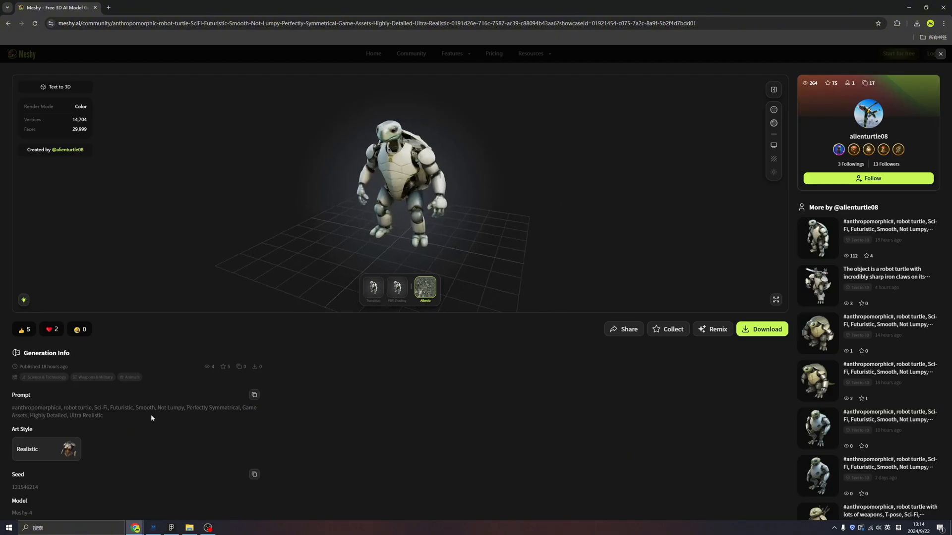
scroll(down, 3)
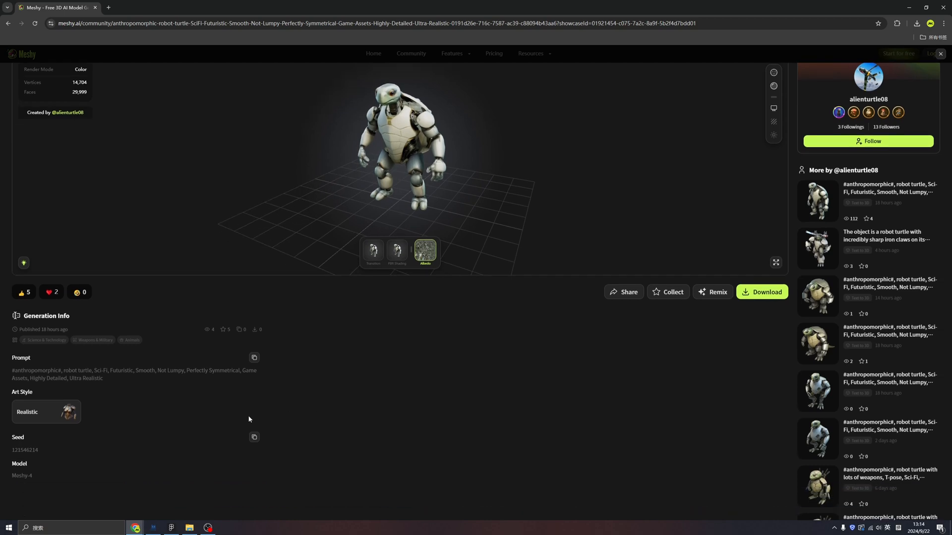
mouse_move(87, 425)
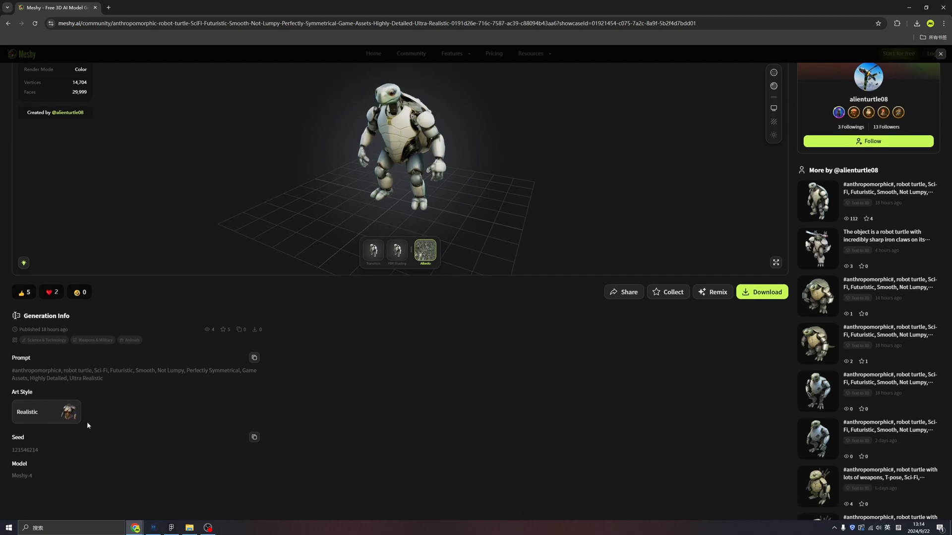
drag(394, 152, 417, 135)
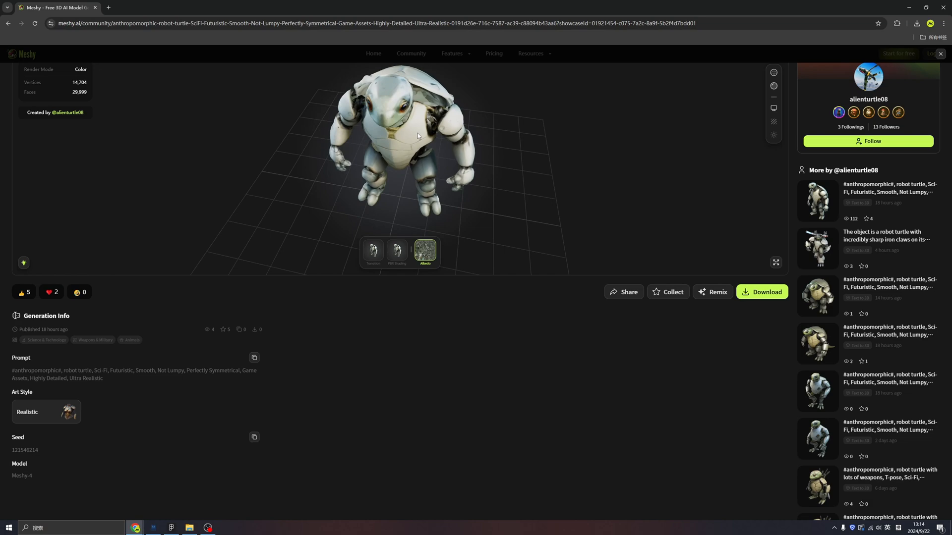
drag(417, 134, 474, 137)
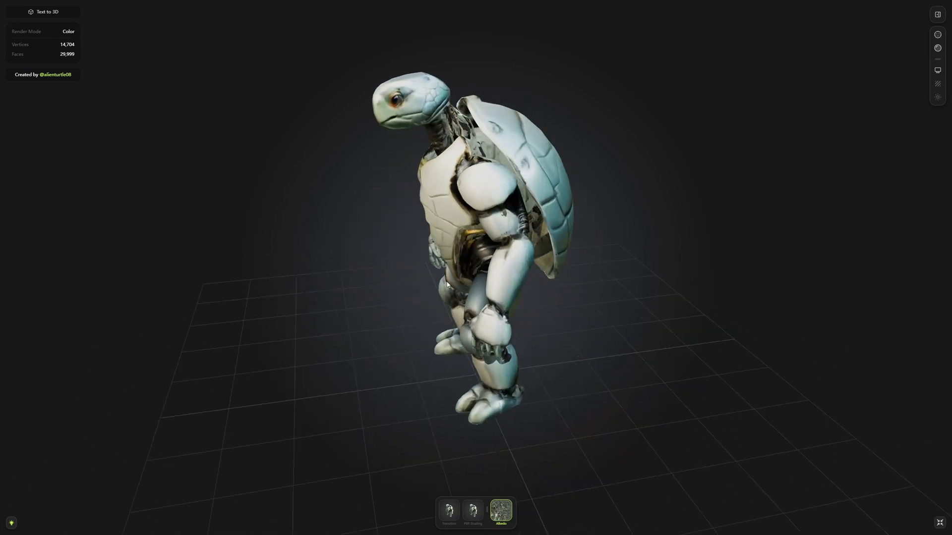
drag(446, 284, 579, 278)
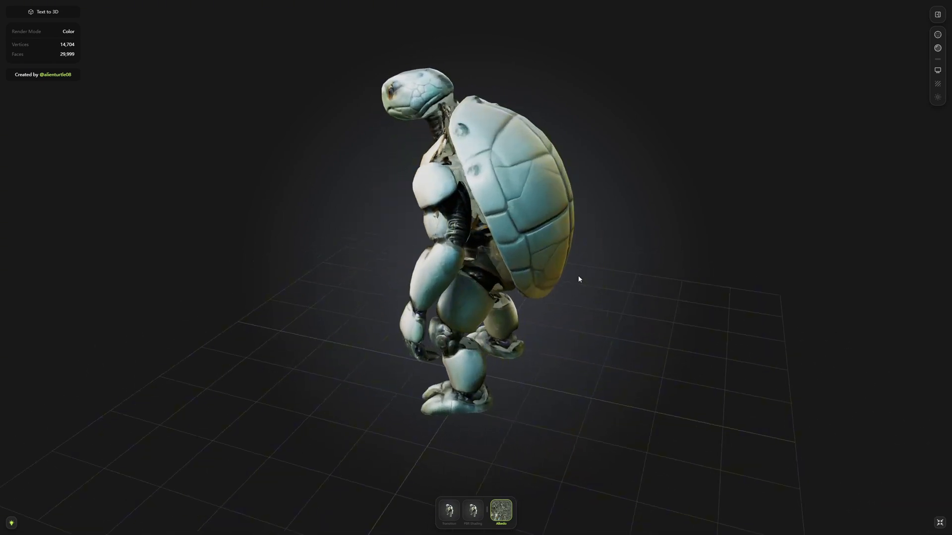
drag(579, 279, 765, 182)
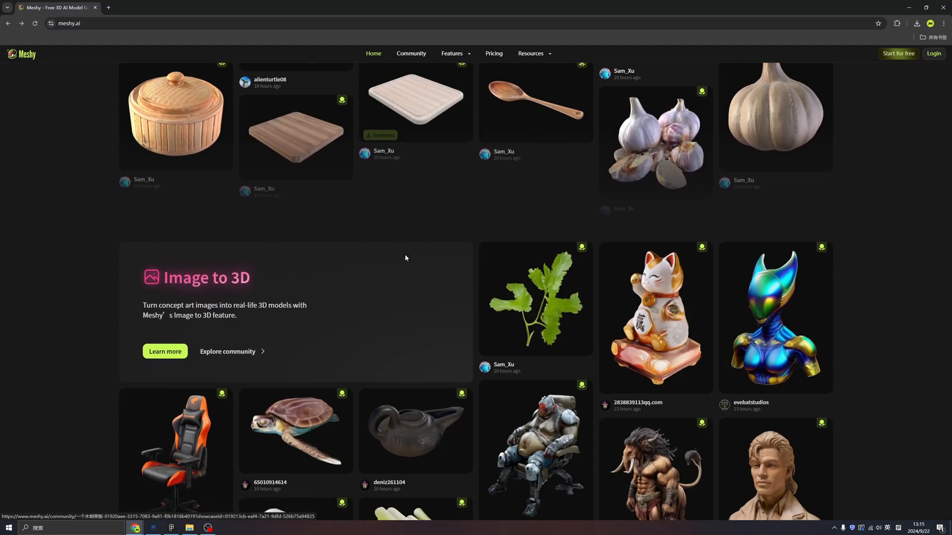
- Open the lucky cat figurine from the Image to 3D gallery and orbit it
scroll(down, 3)
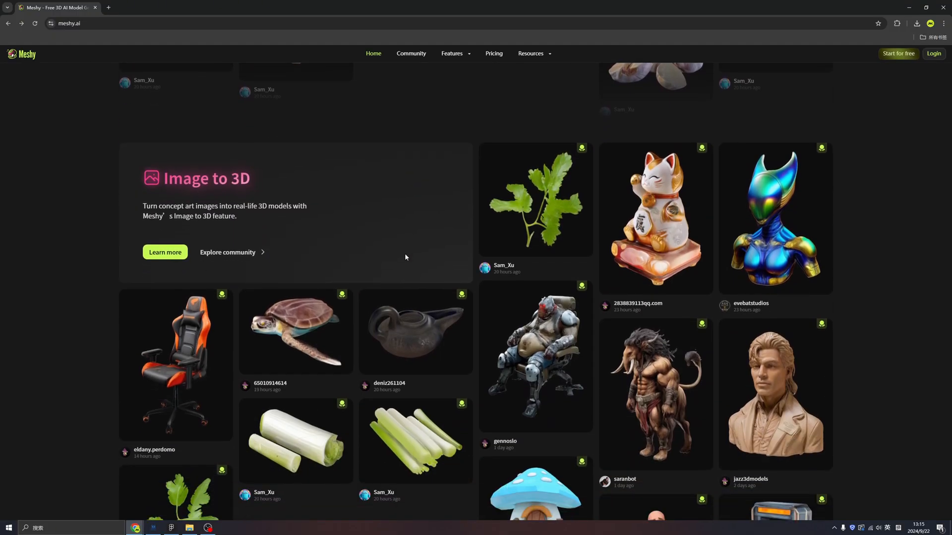
scroll(down, 3)
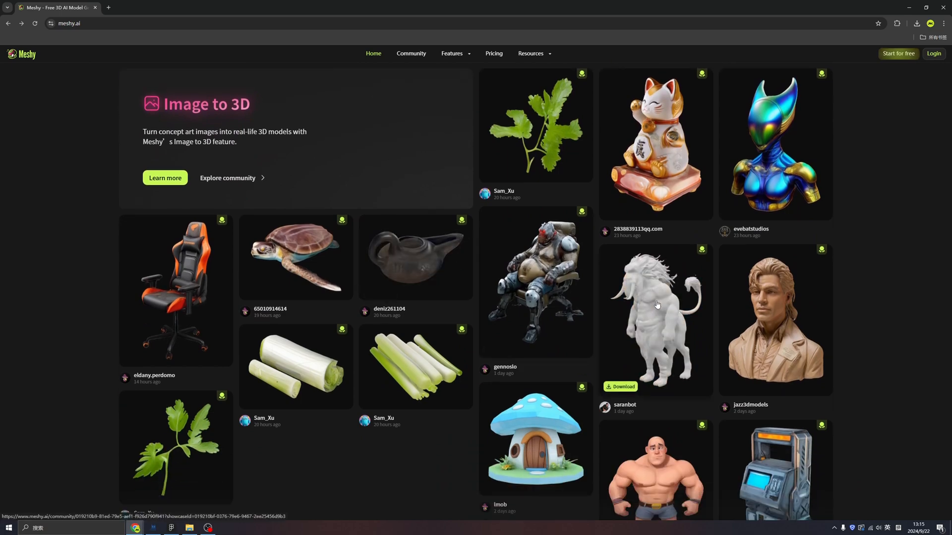
click(654, 145)
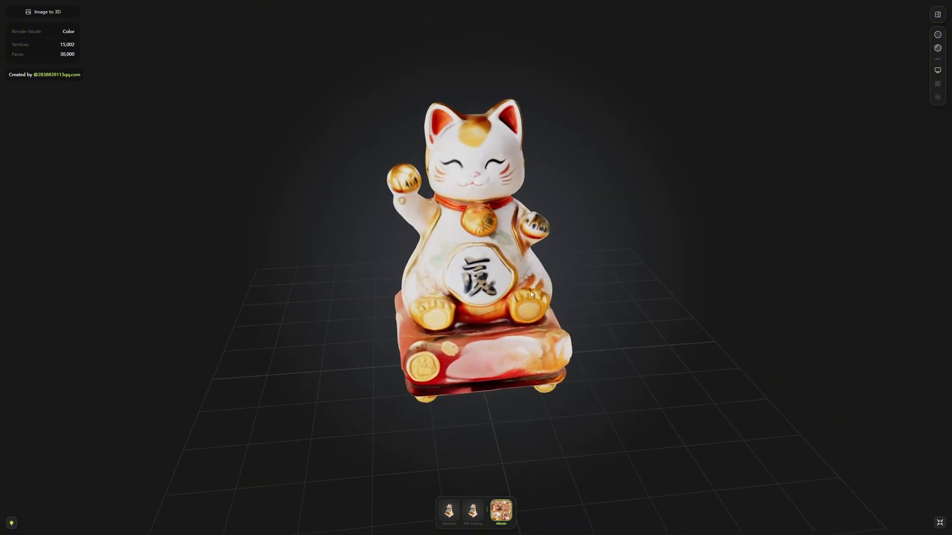
drag(531, 294, 583, 276)
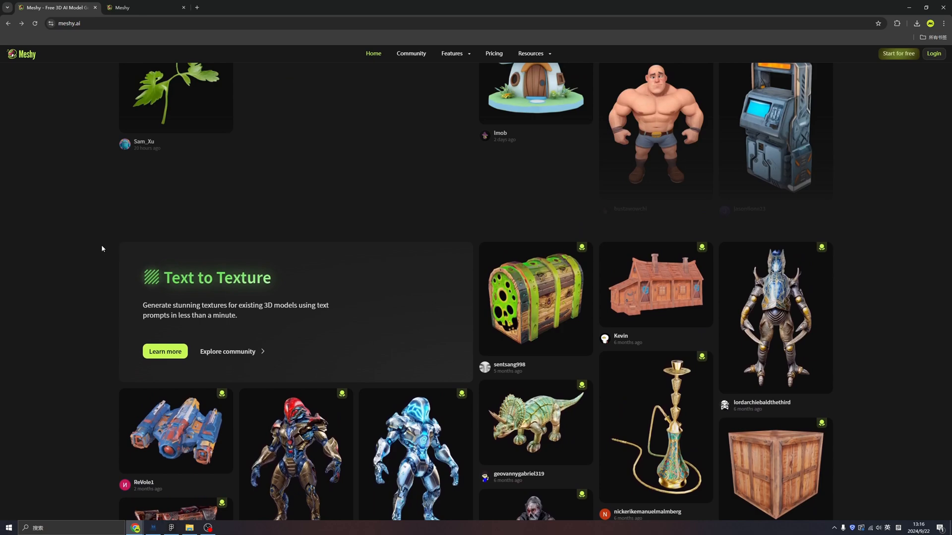
- Scroll to Text to Texture and rotate the blue chrome creature in the viewer
scroll(down, 3)
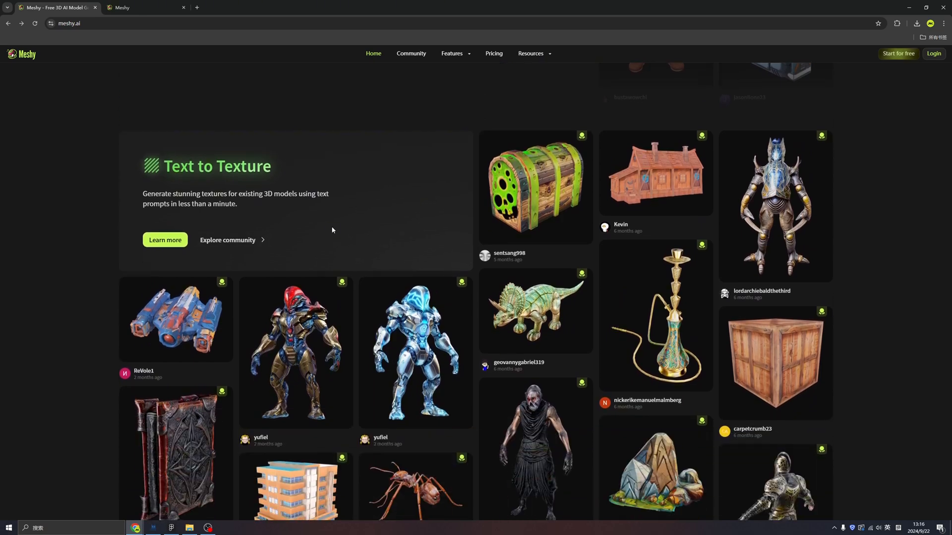
mouse_move(209, 188)
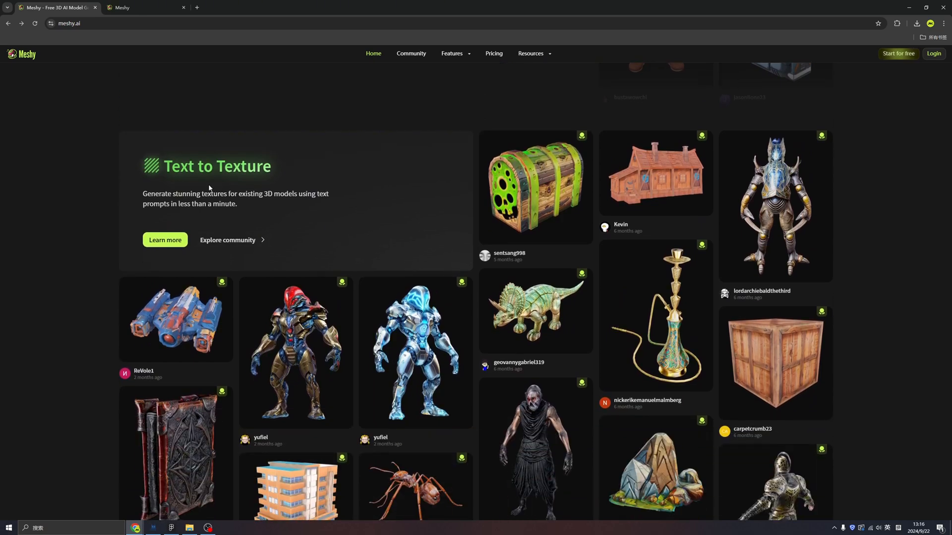
mouse_move(381, 238)
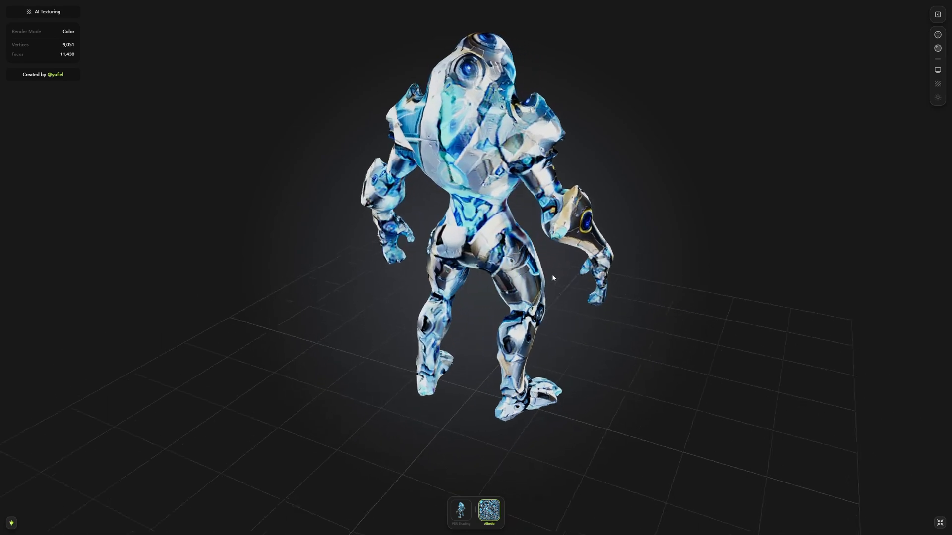
drag(552, 278, 776, 279)
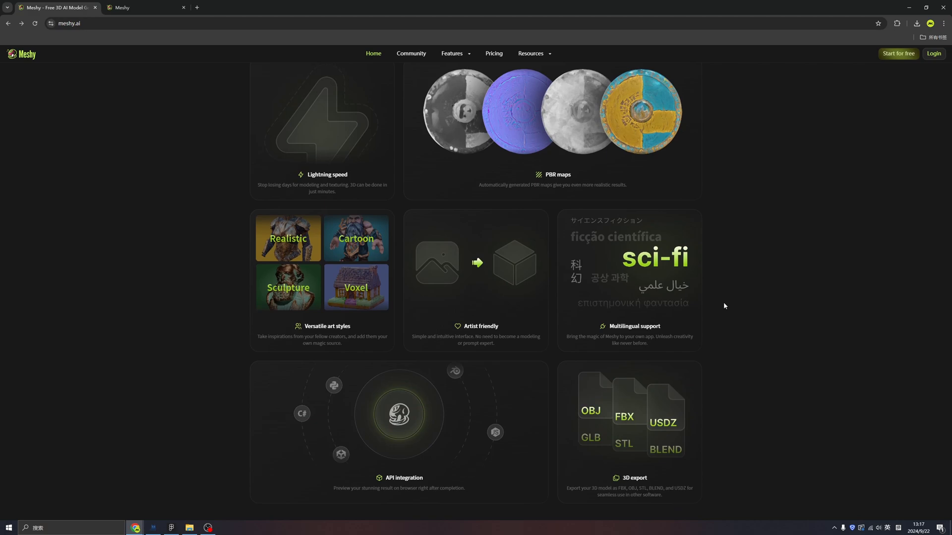
scroll(down, 3)
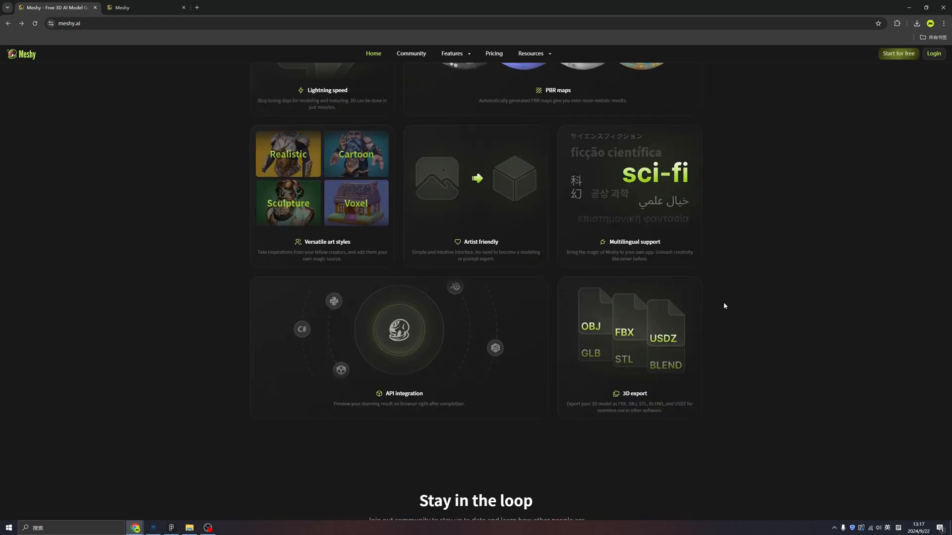
scroll(down, 3)
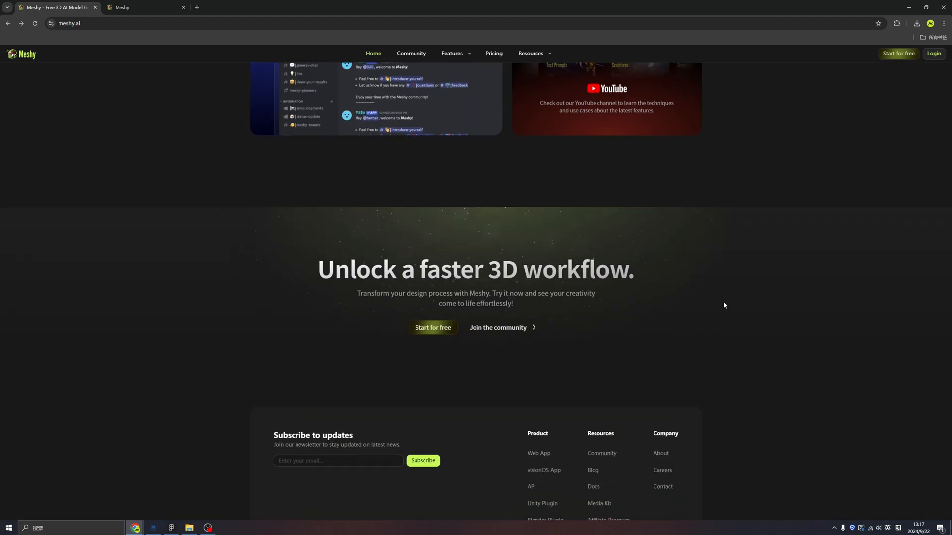
scroll(down, 3)
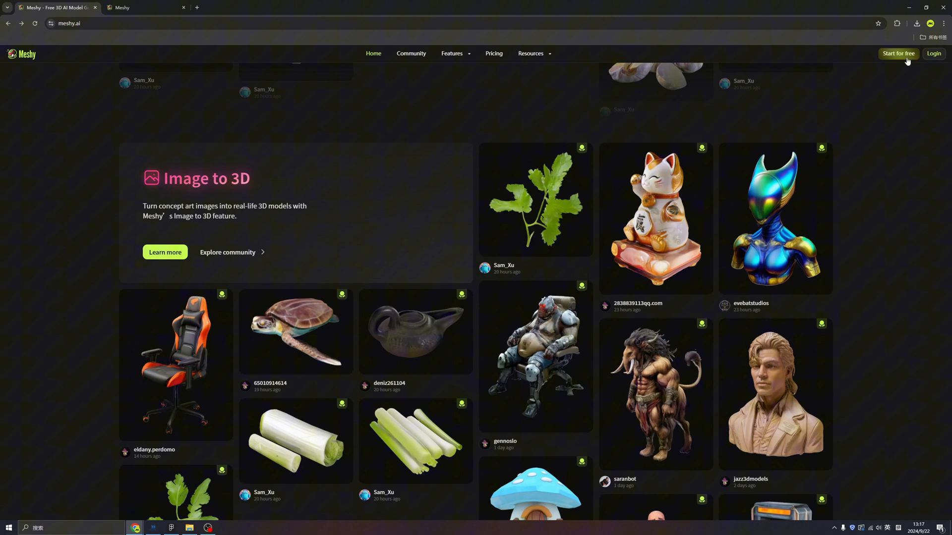
- Enter the app via 'Start for free' and open Text to 3D from Community
click(898, 53)
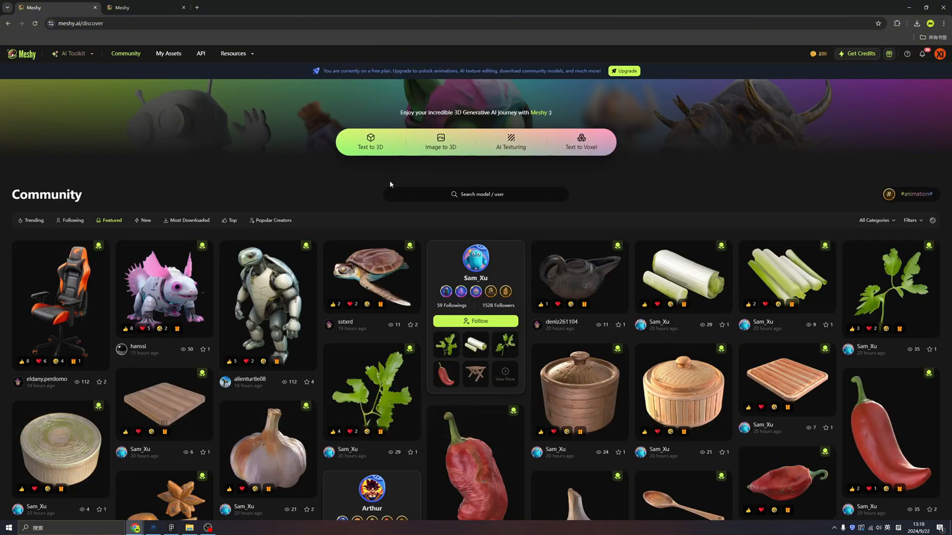
mouse_move(370, 145)
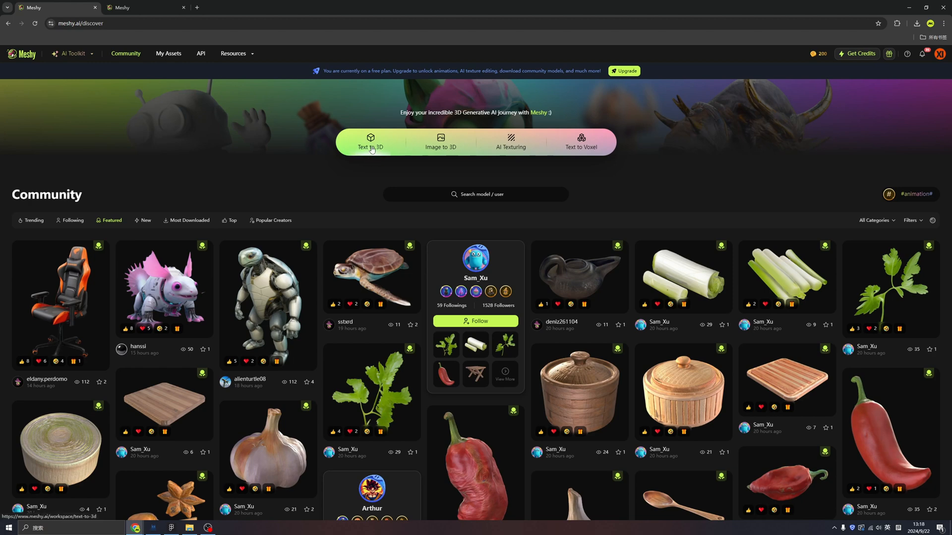
click(370, 141)
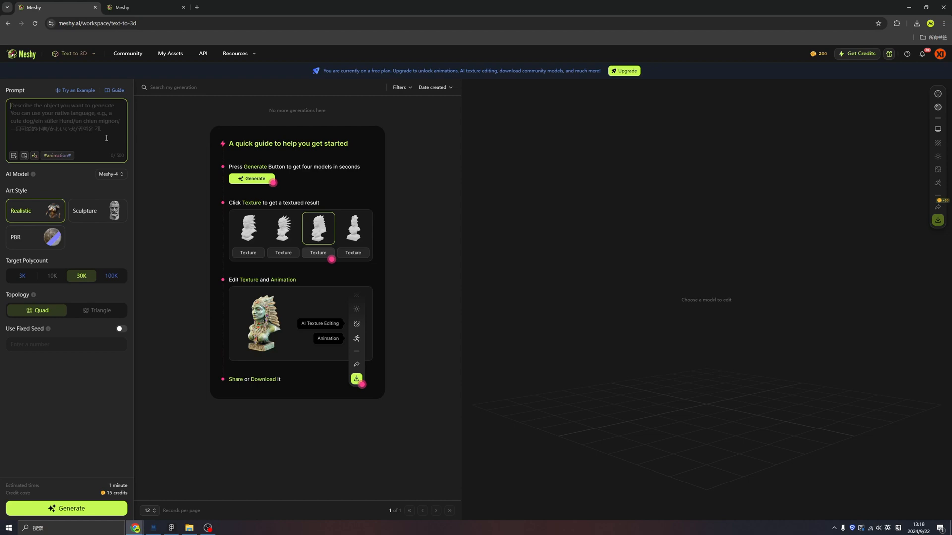
- Enter the prompt 'A cute cat with hat and shoes, playing basketball'
text(A)
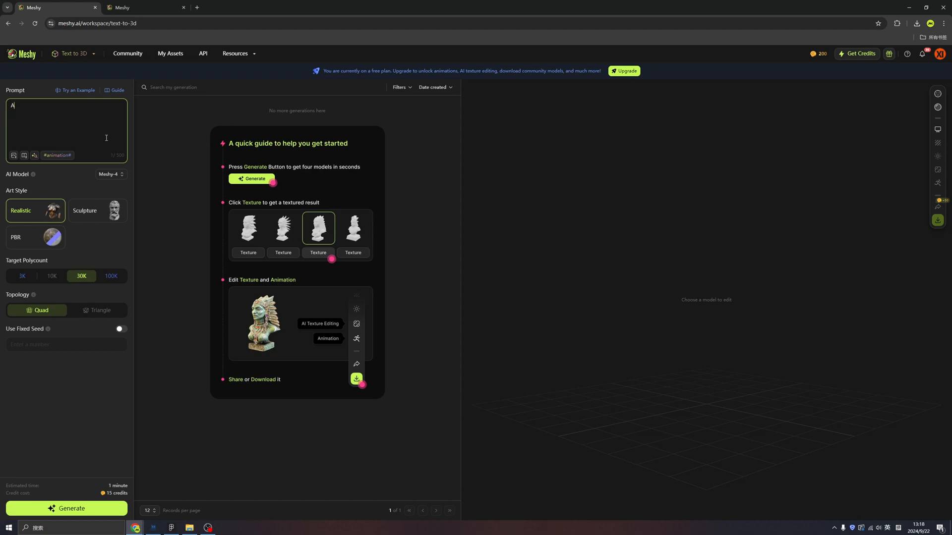
text(A cute cat with hat and shoes, playing basketball)
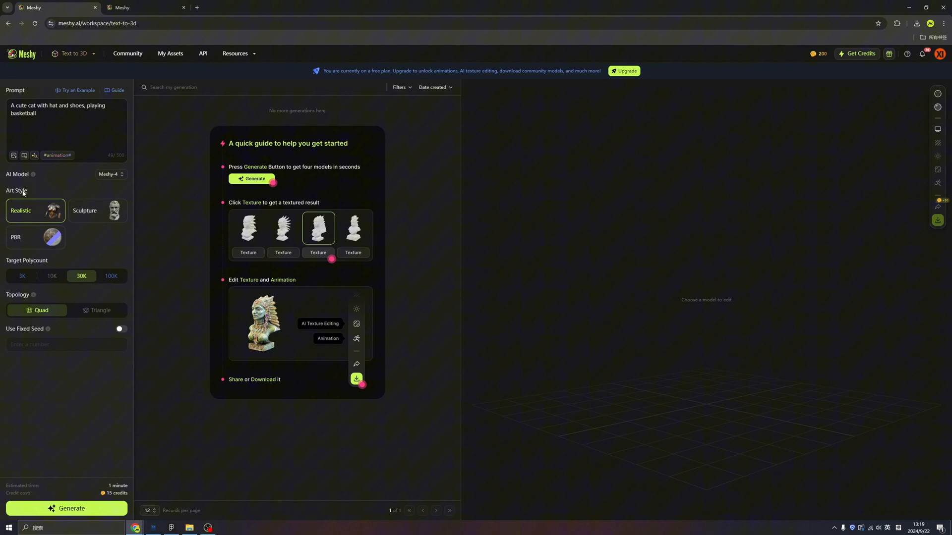
mouse_move(89, 219)
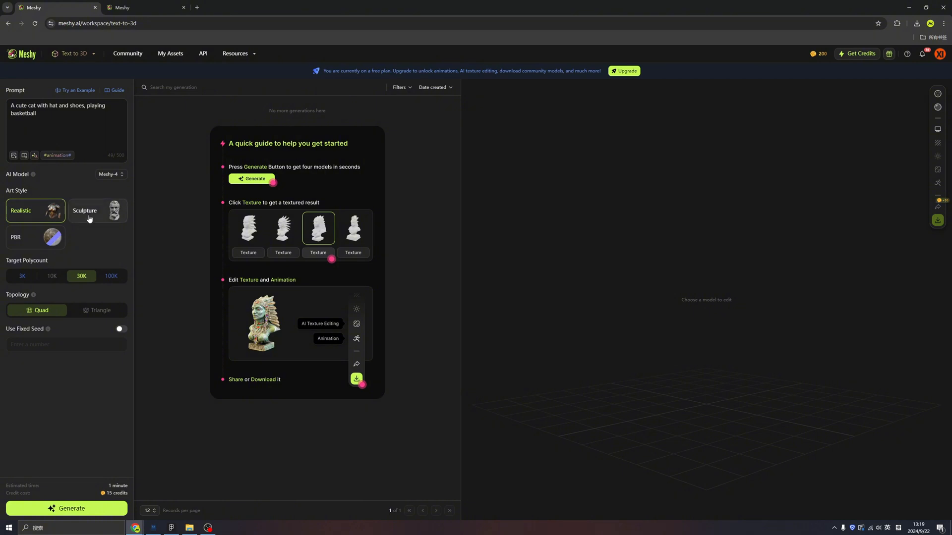
mouse_move(15, 270)
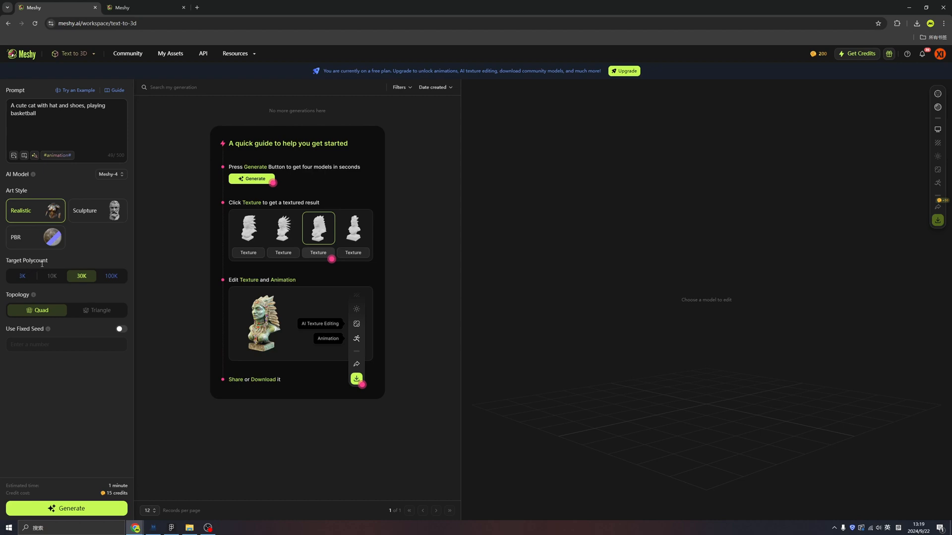
mouse_move(82, 283)
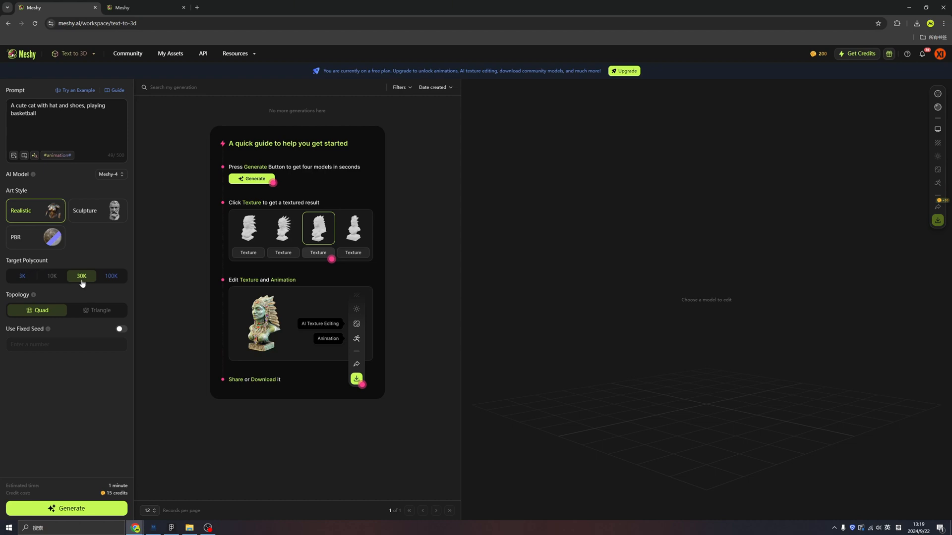
mouse_move(110, 280)
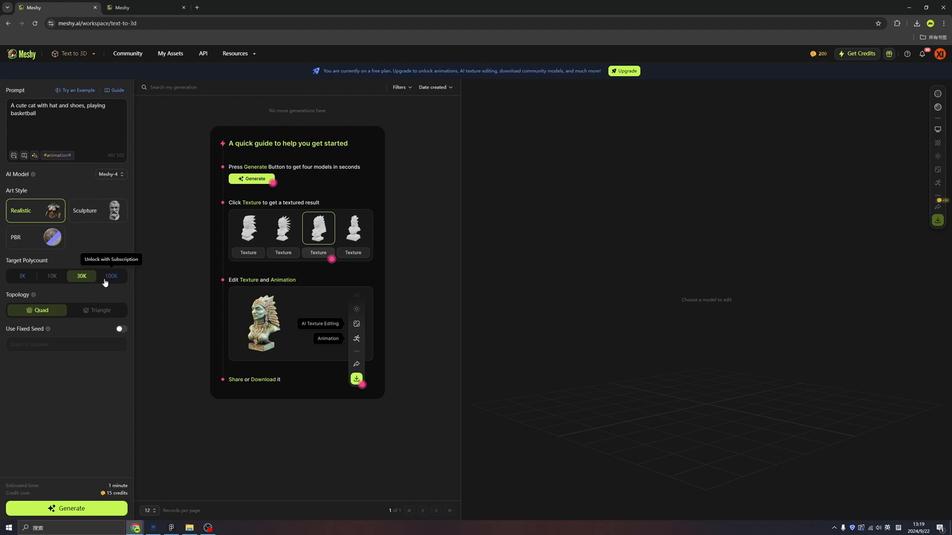
mouse_move(106, 286)
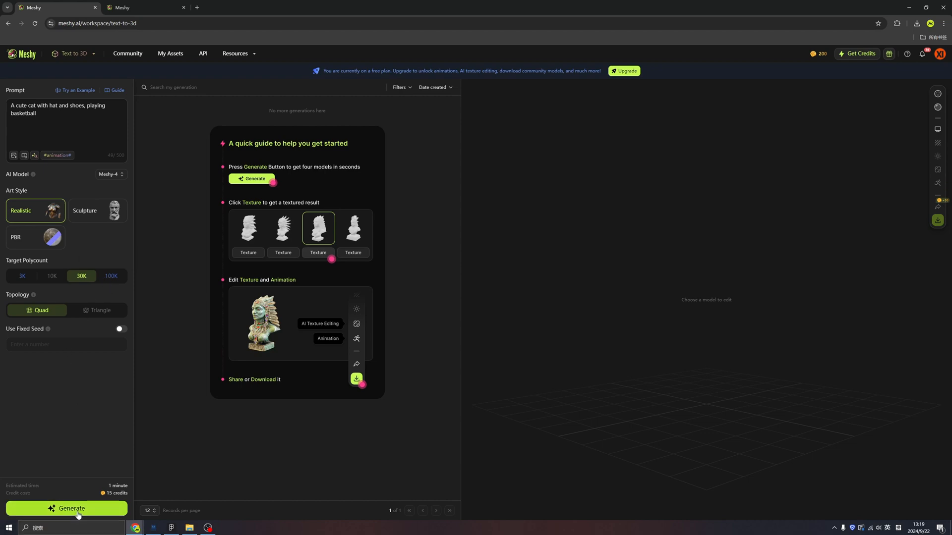
- Generate models from the cat basketball prompt
click(67, 509)
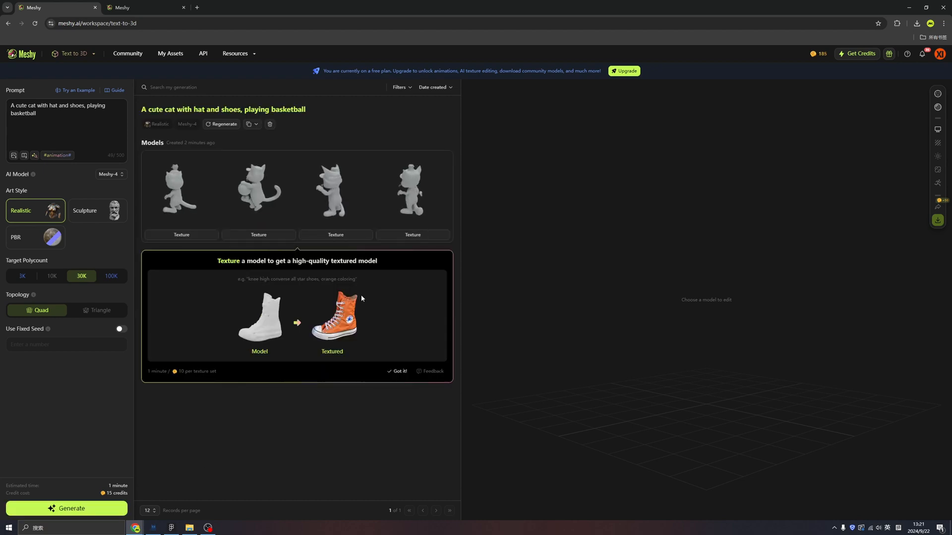
mouse_move(335, 189)
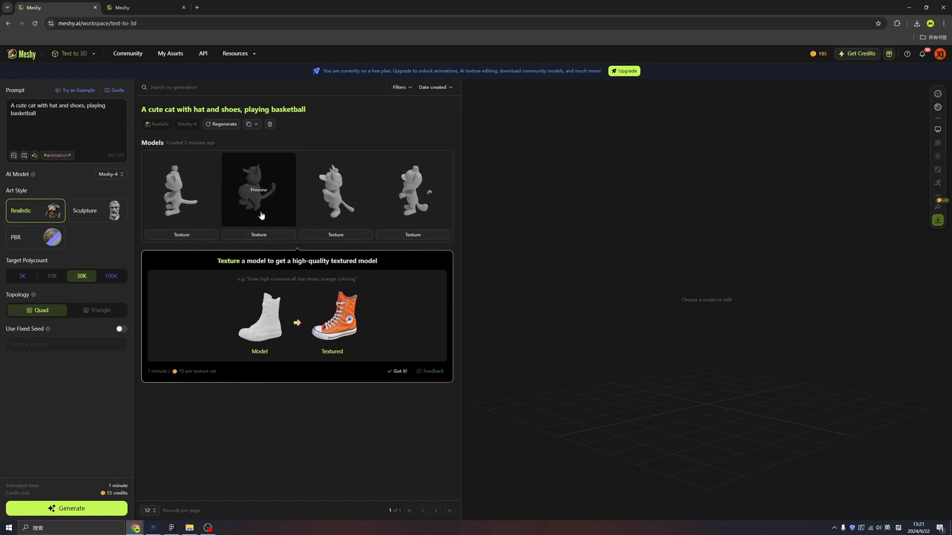
mouse_move(336, 189)
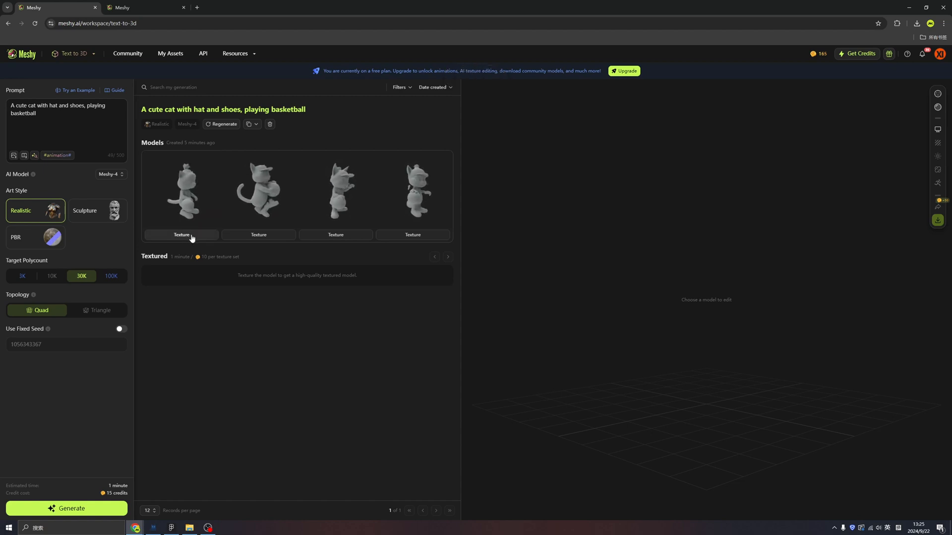
- Texture the first cat model, then open its download settings
click(181, 235)
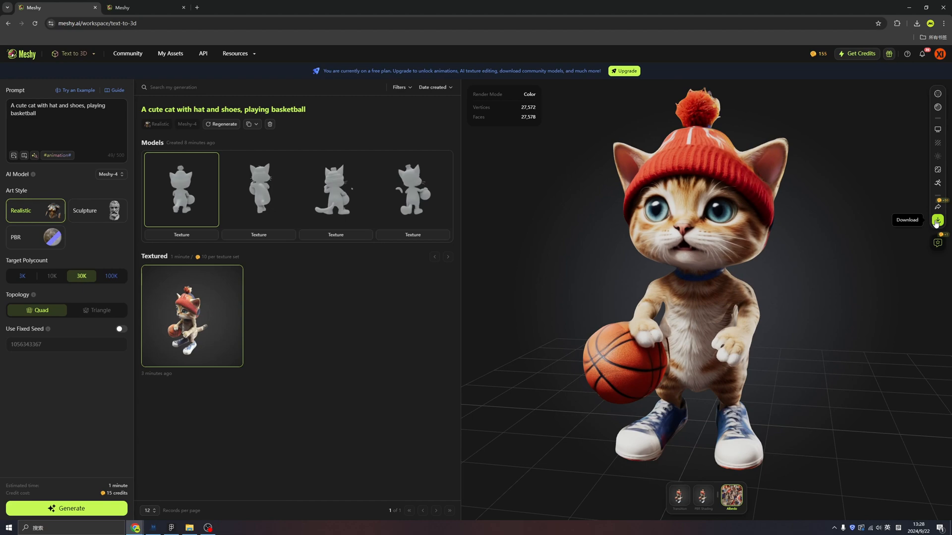
click(938, 220)
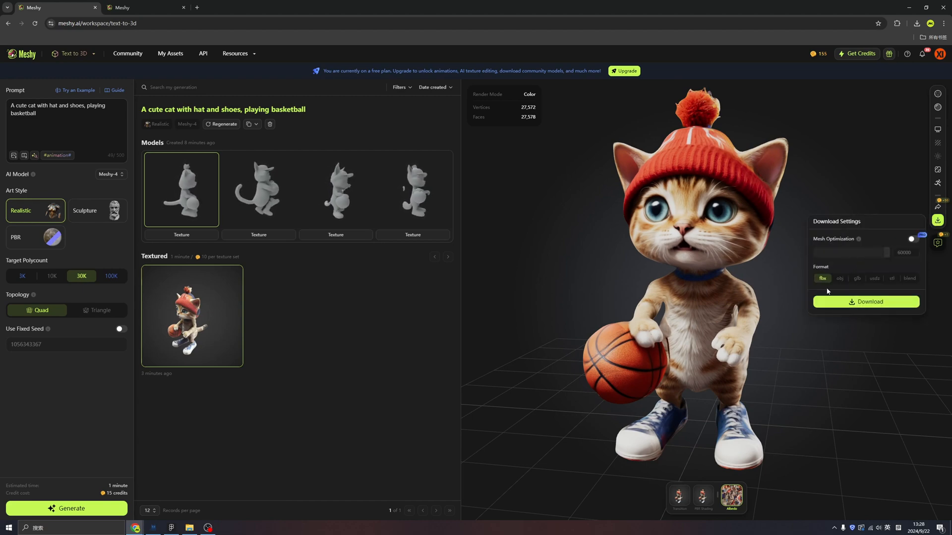